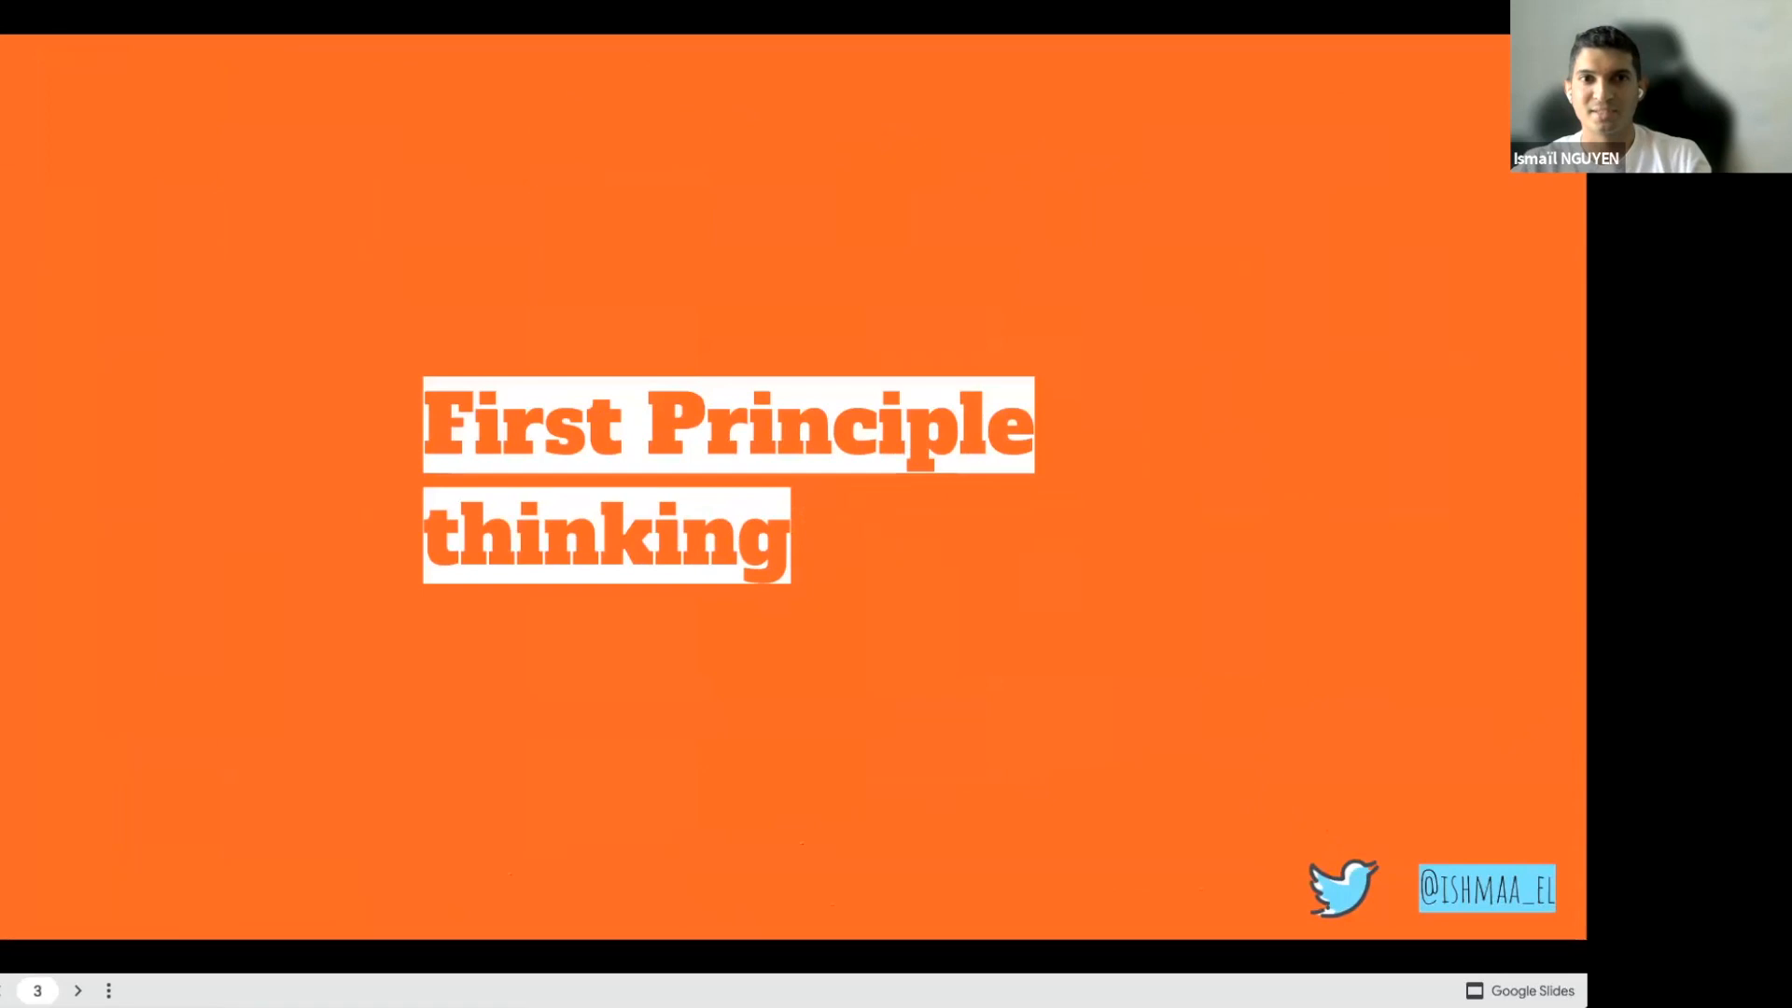
Step: Advance the talk past the First Principle thinking slide toward the Practice slide
click(77, 989)
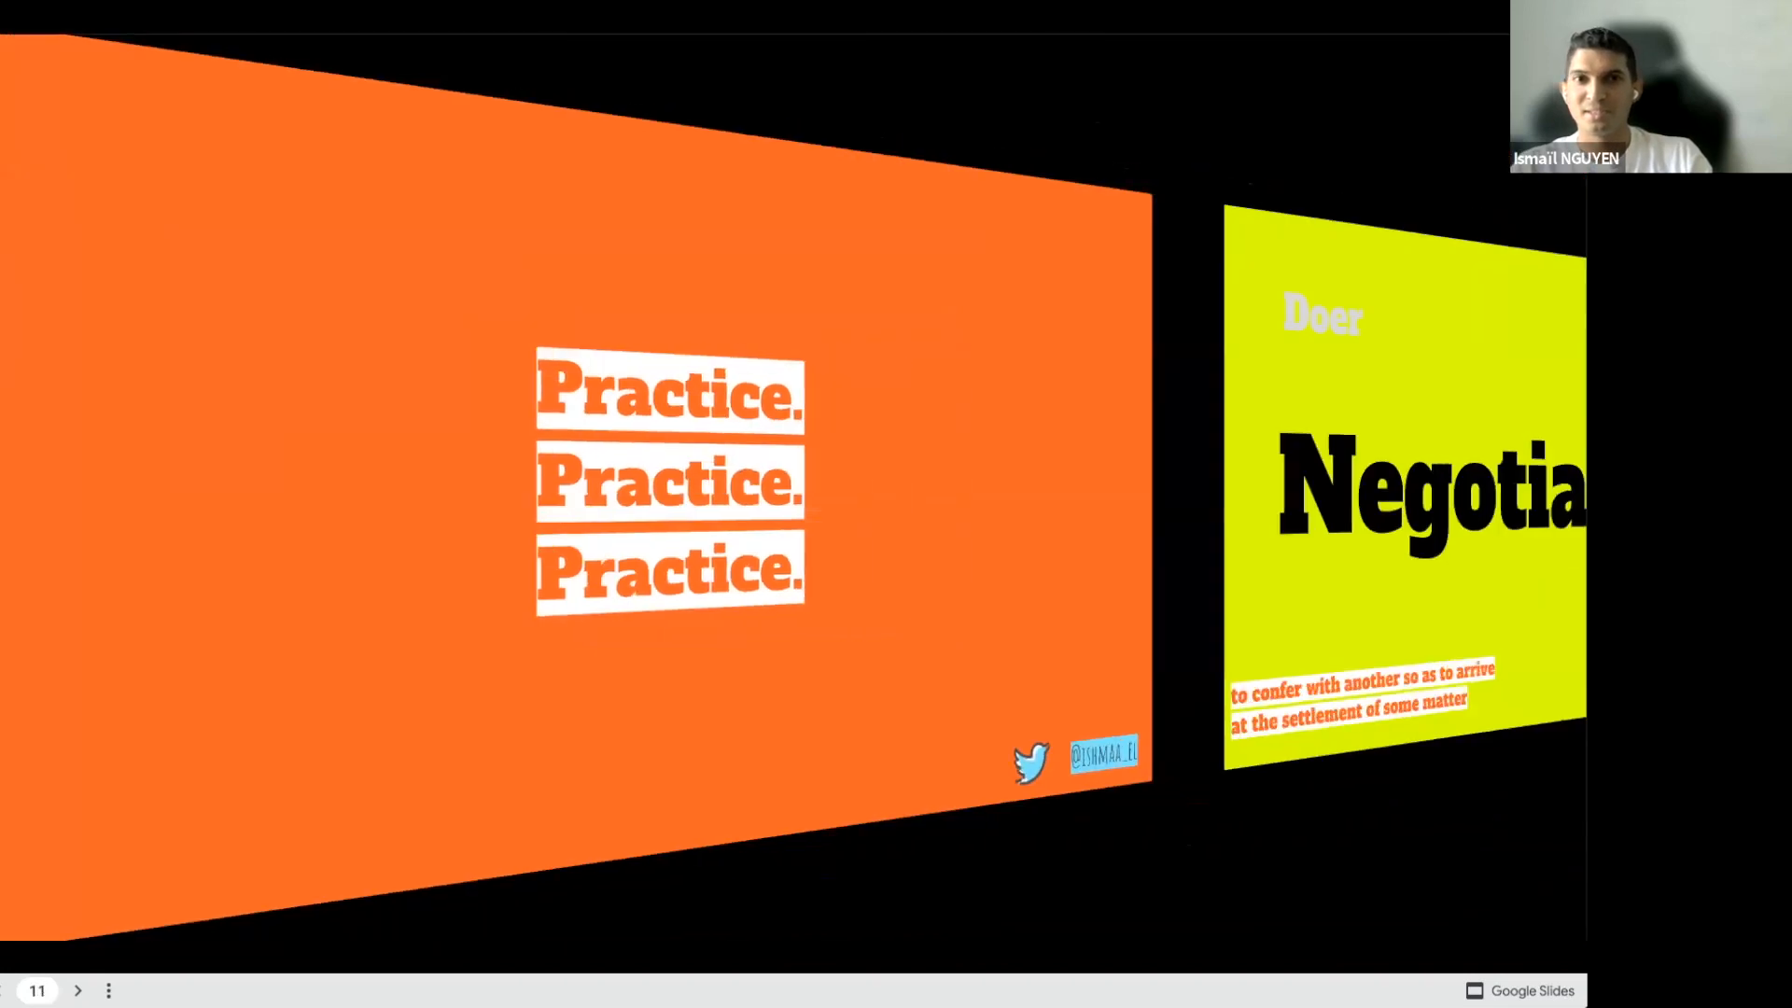
Step: Advance through the Negotiation slide to the Decision slide, slide 12
key(Right)
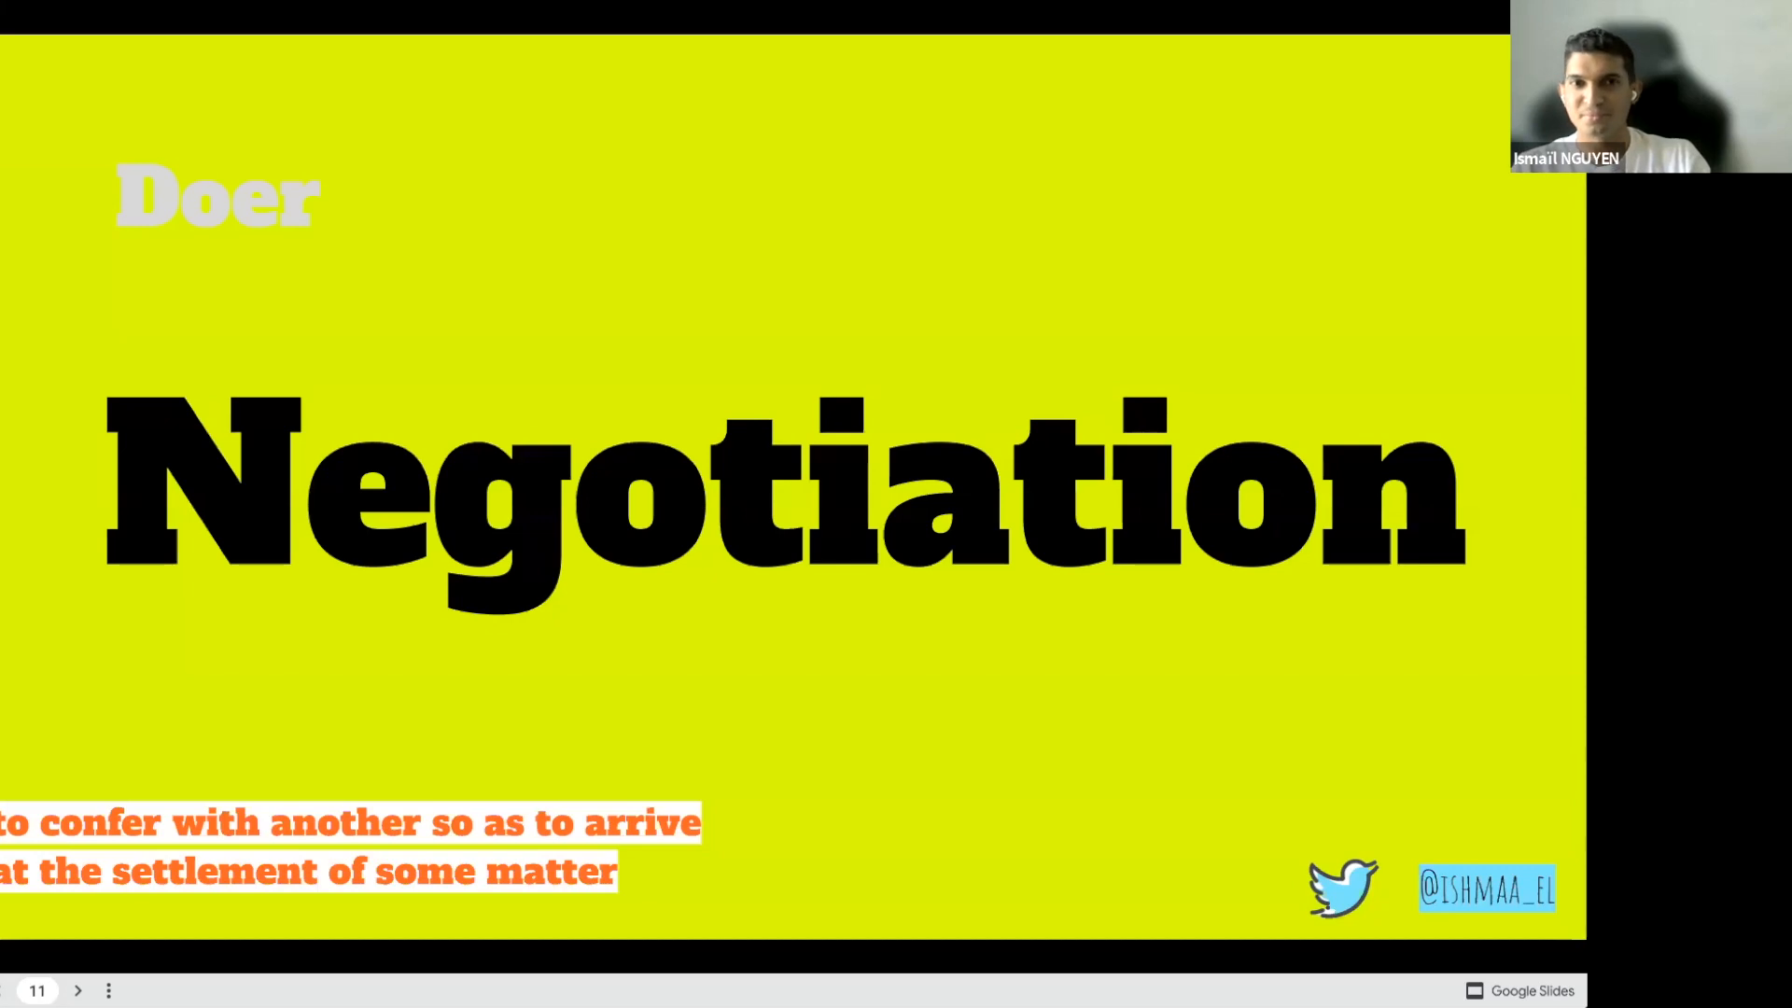
key(Right)
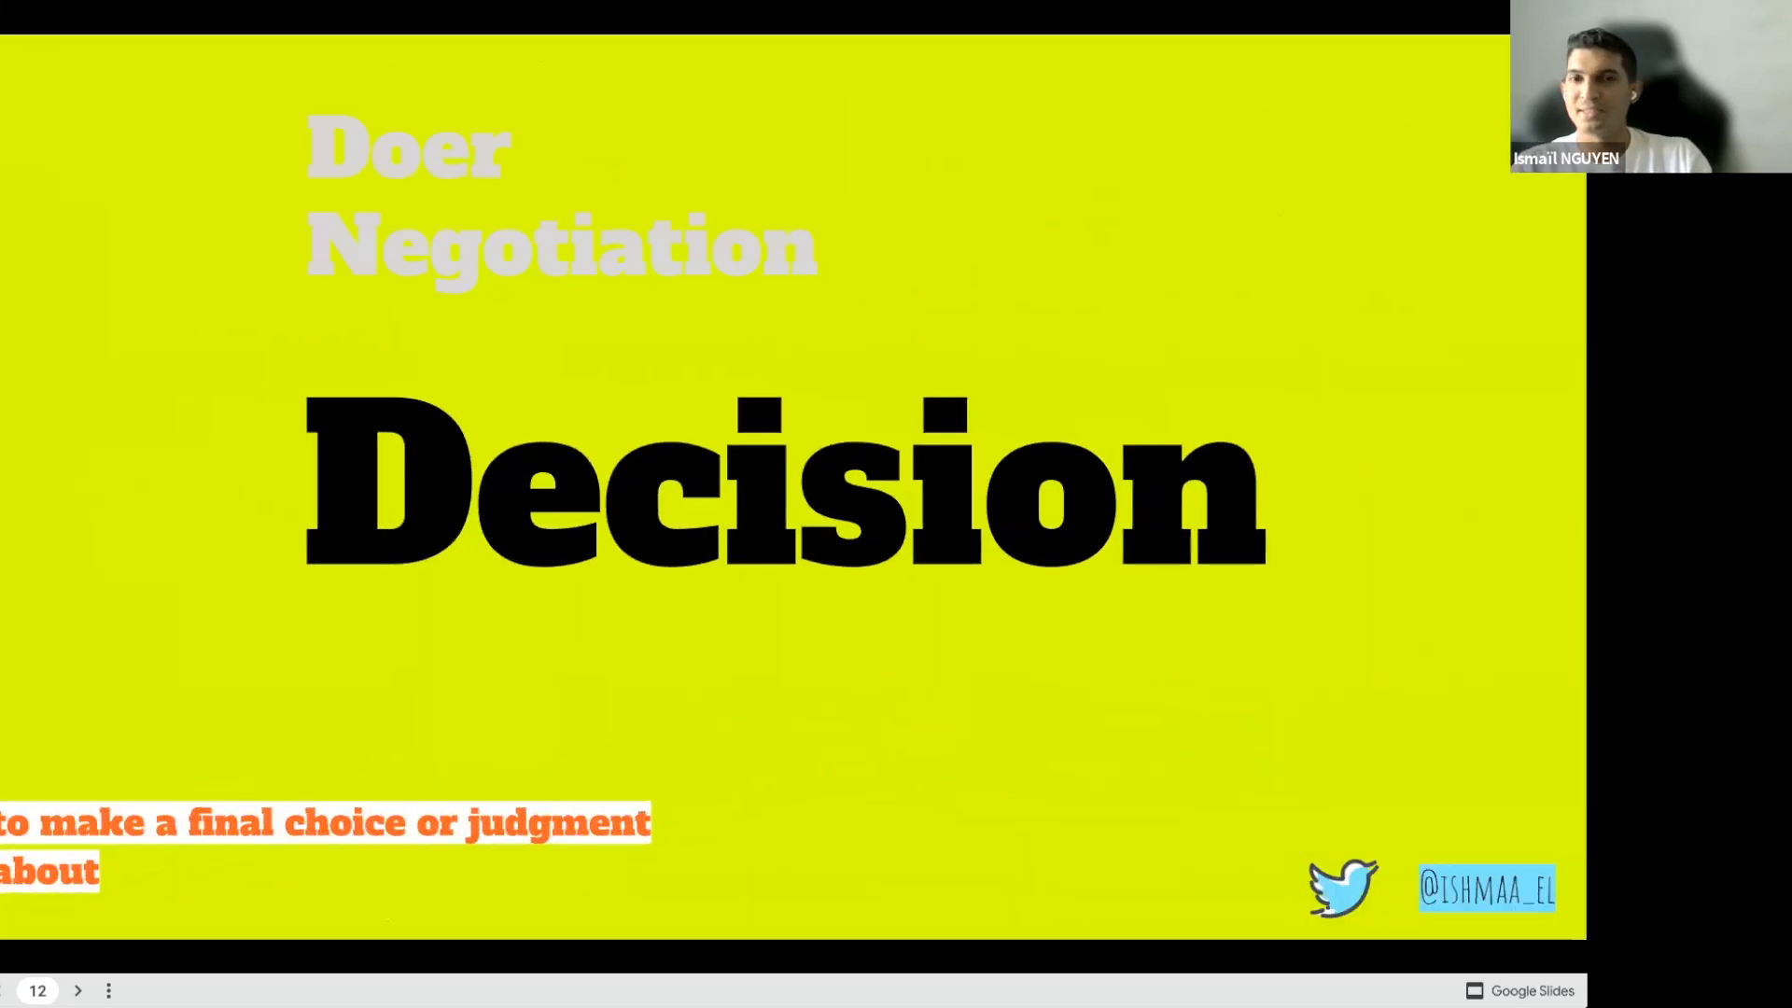